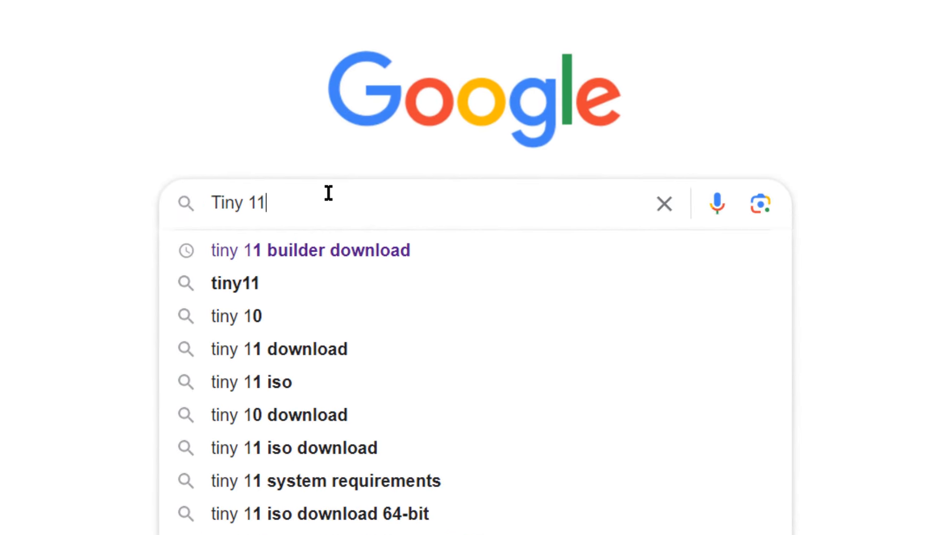
Step: Search Google for Tiny 11 and reach the archive.org tiny11 page past the content advisory
key(Enter)
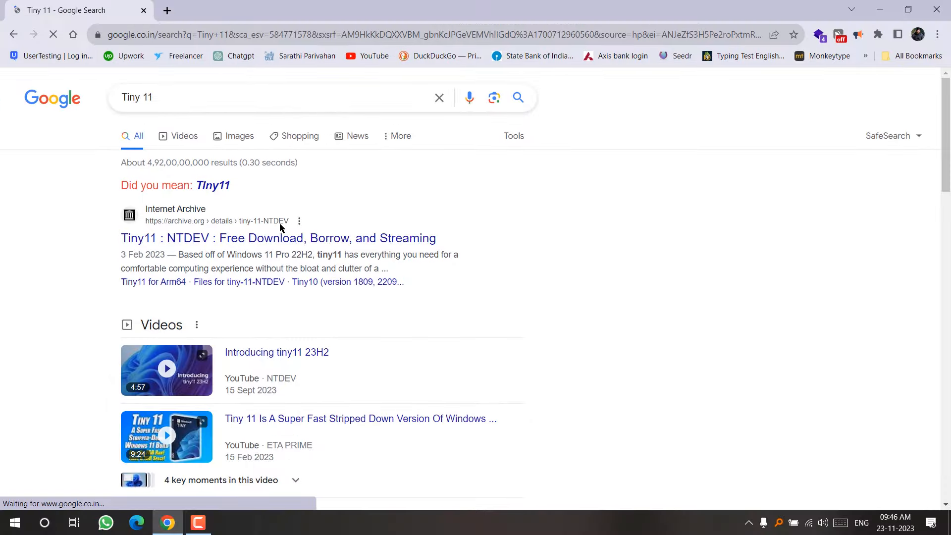
click(278, 237)
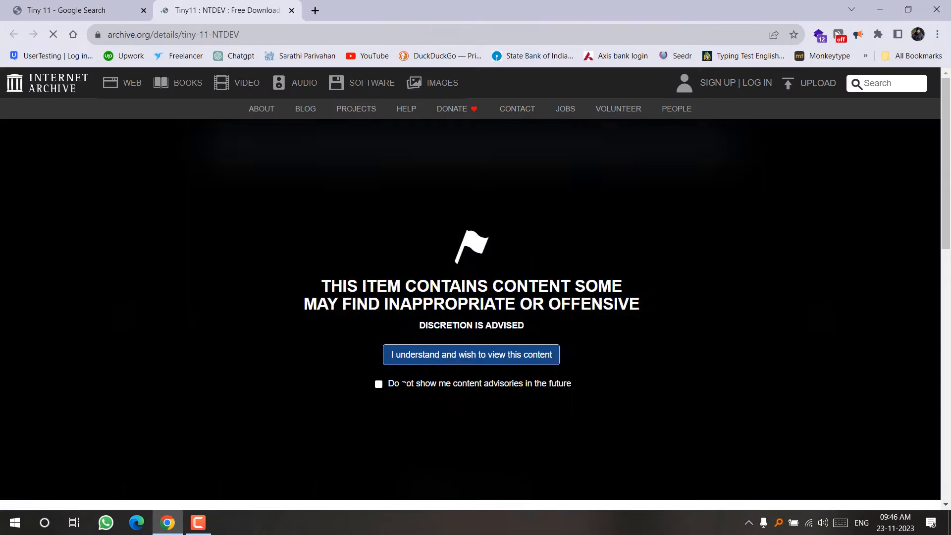
click(471, 355)
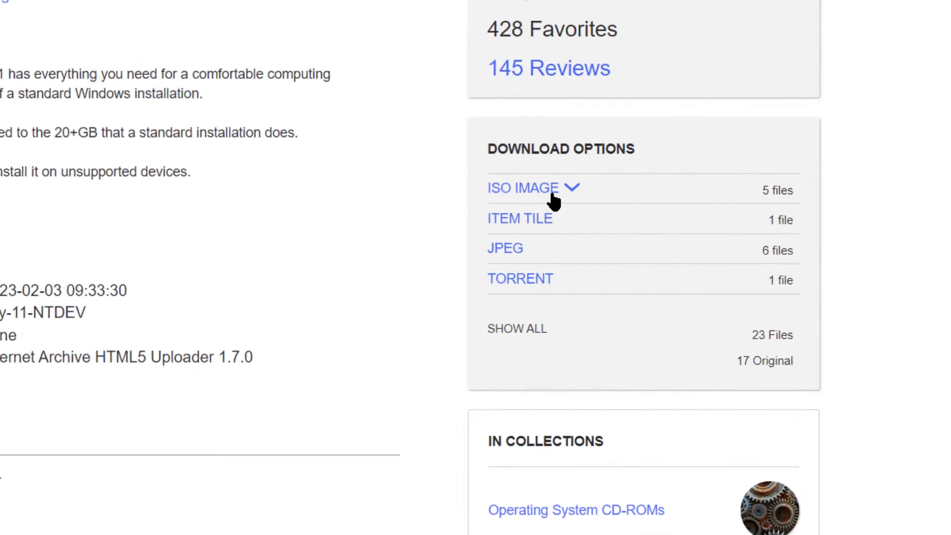
Step: Expand the ISO IMAGE list and start downloading the 23H2 x64 image
scroll(down, 3)
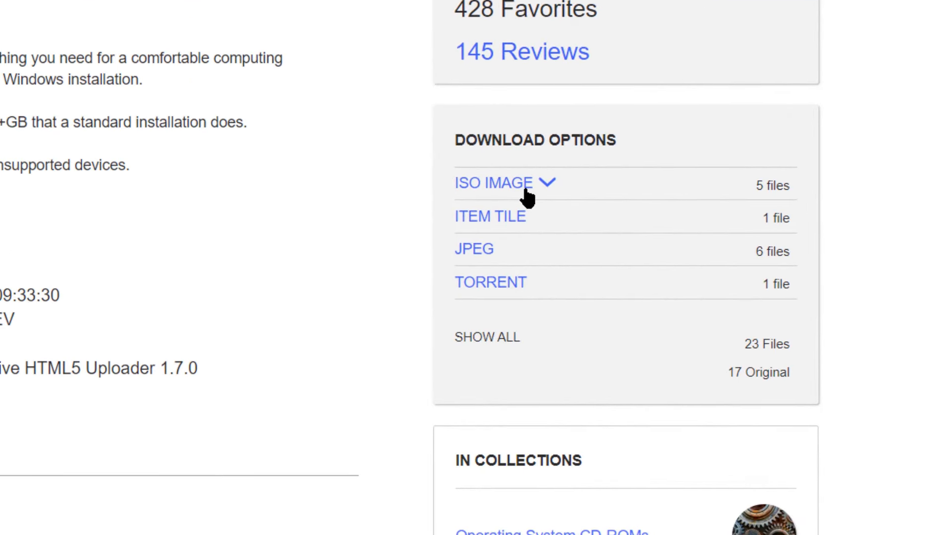
click(505, 183)
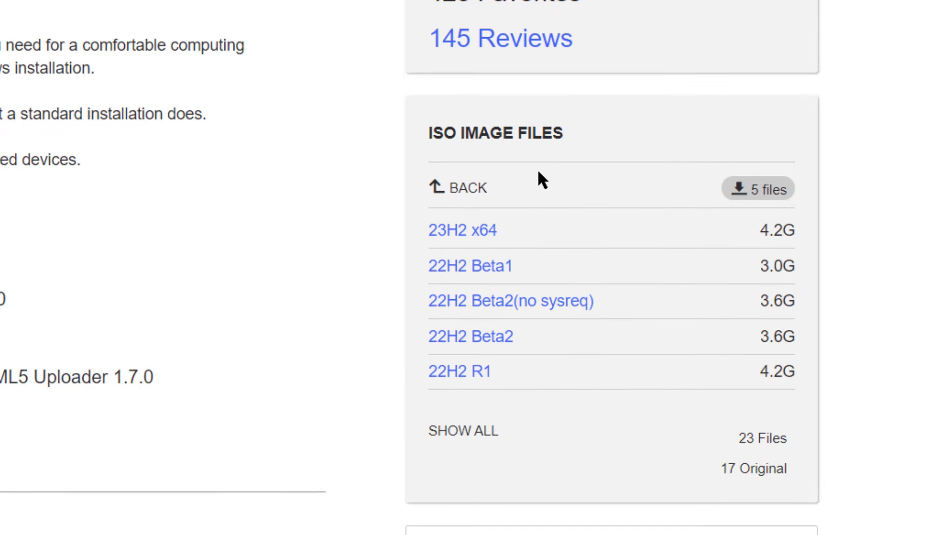
mouse_move(487, 241)
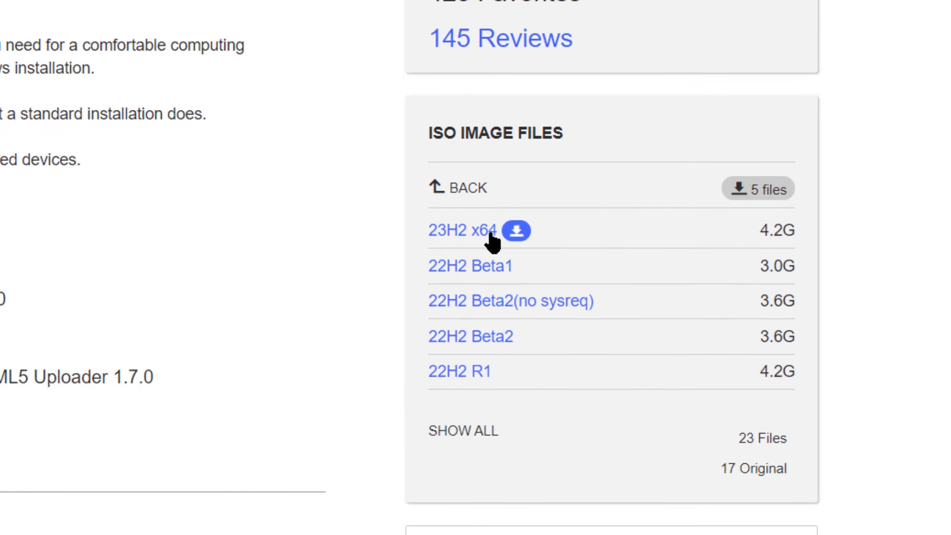
mouse_move(279, 283)
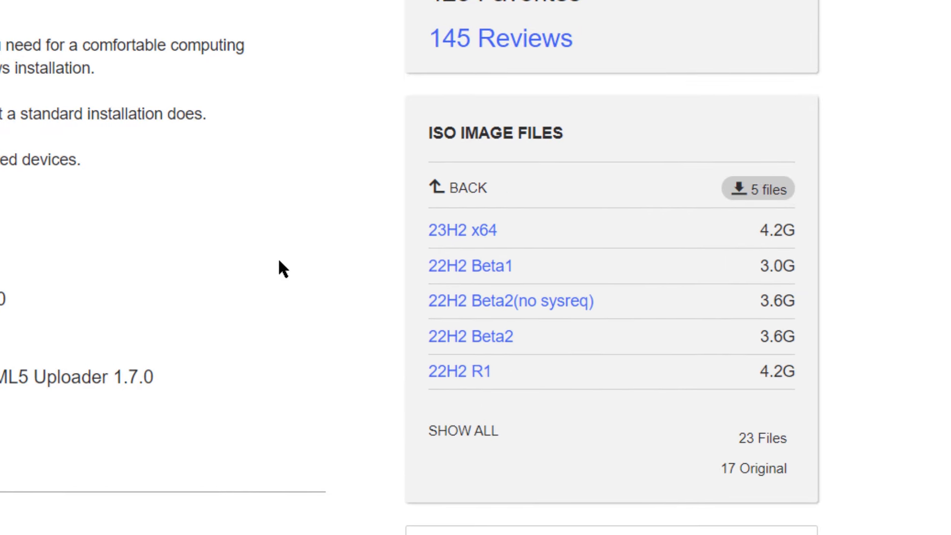
click(462, 230)
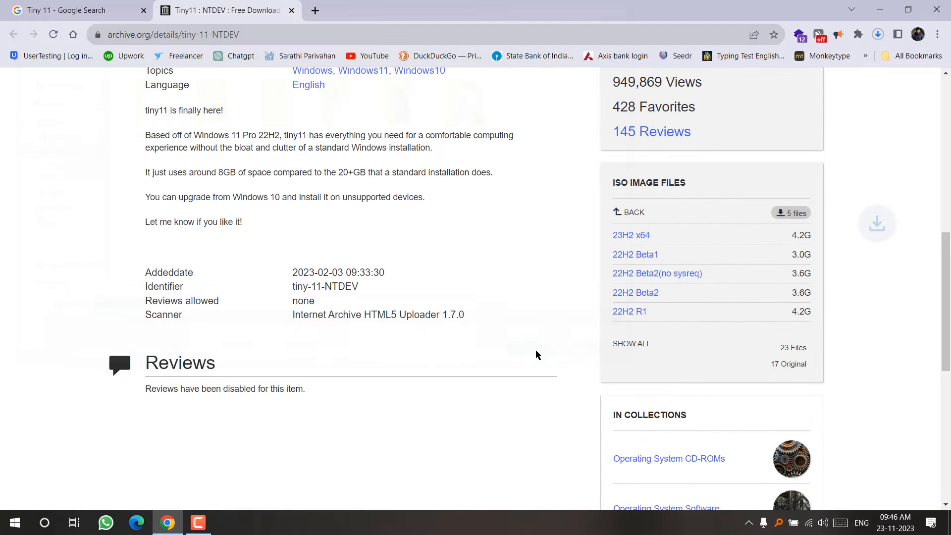
Step: Confirm in D:\Softwares\Windows 11 that tiny11 23H2 x64.iso is 4.15 GB via its Properties
click(228, 522)
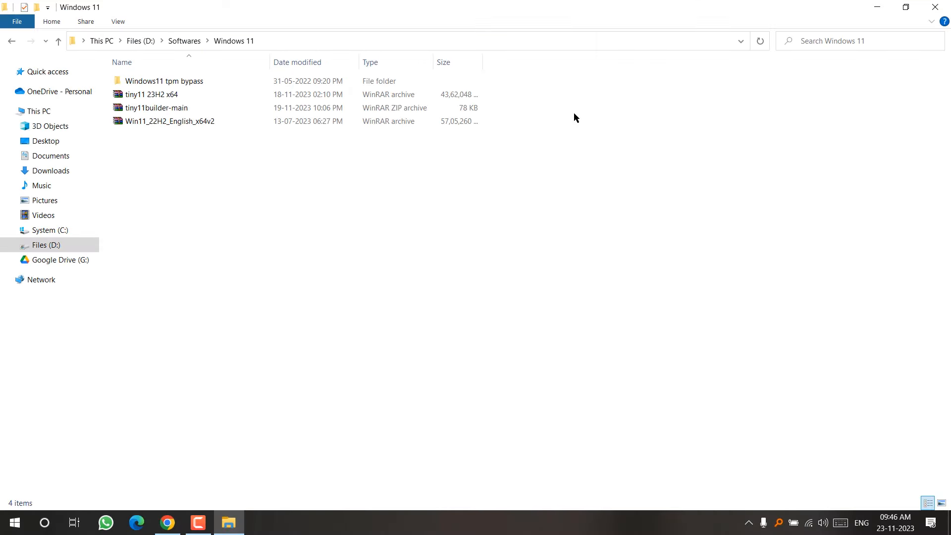
click(152, 94)
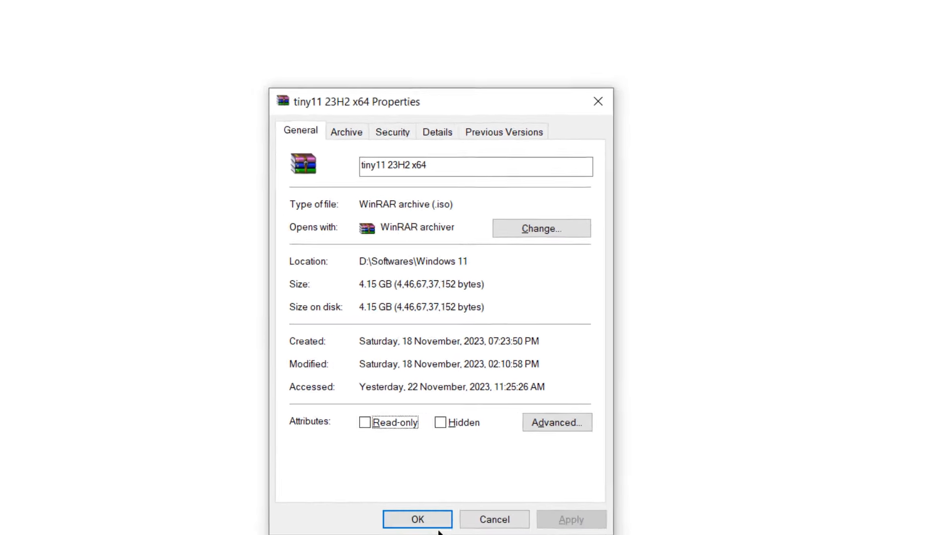
click(417, 519)
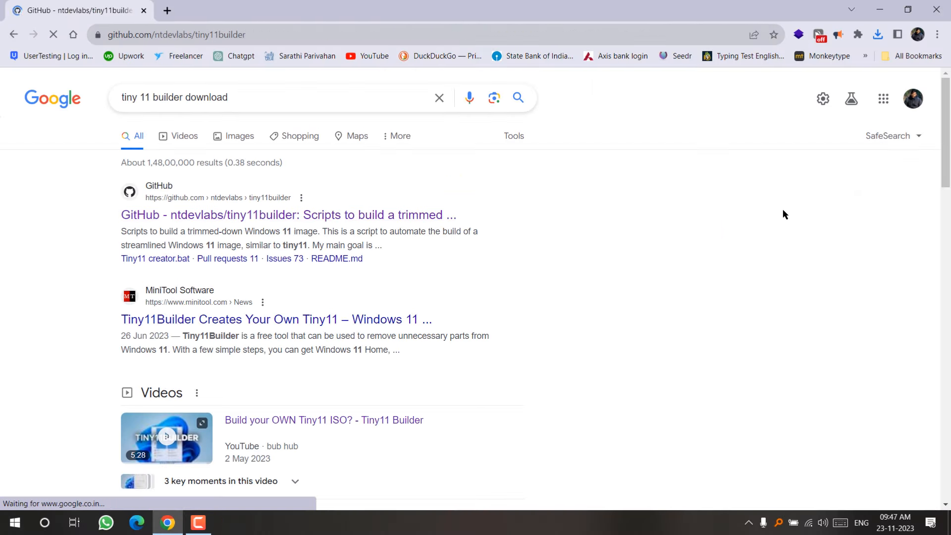
Step: Download the ntdevlabs/tiny11builder GitHub repository as a ZIP
click(290, 214)
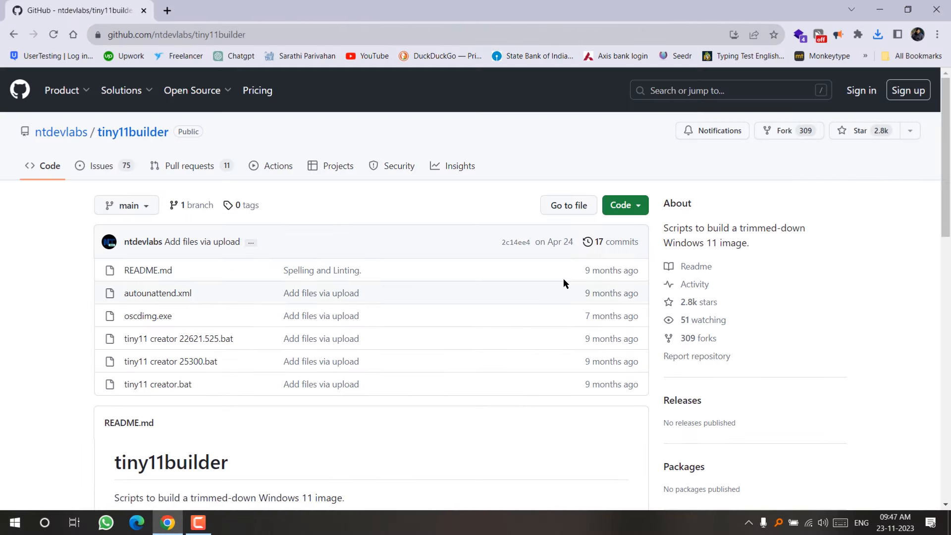
scroll(down, 3)
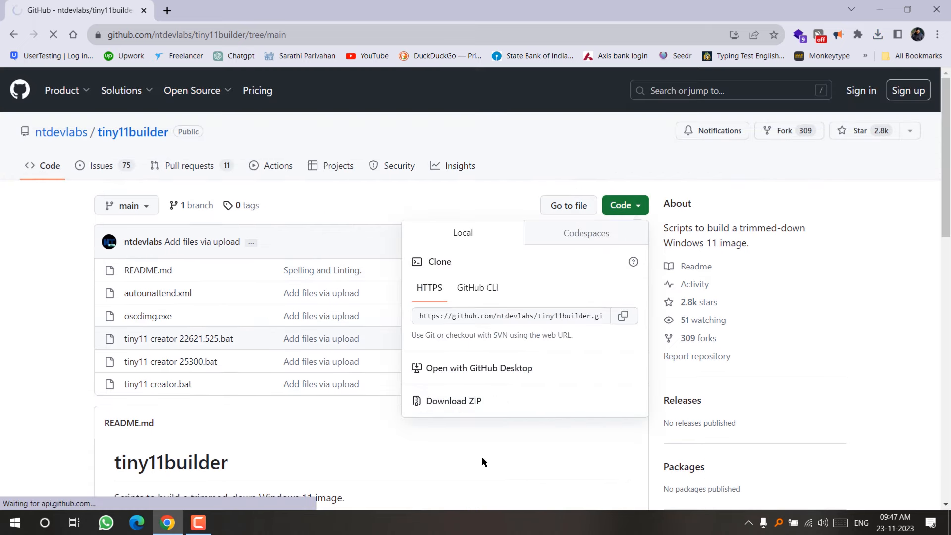
click(453, 400)
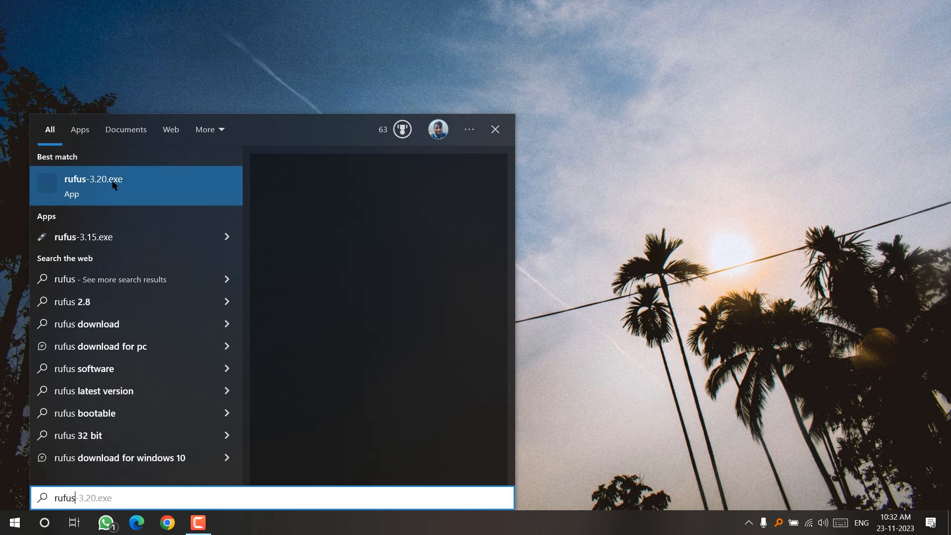
Step: Launch rufus-3.20.exe from the Windows search results
click(93, 186)
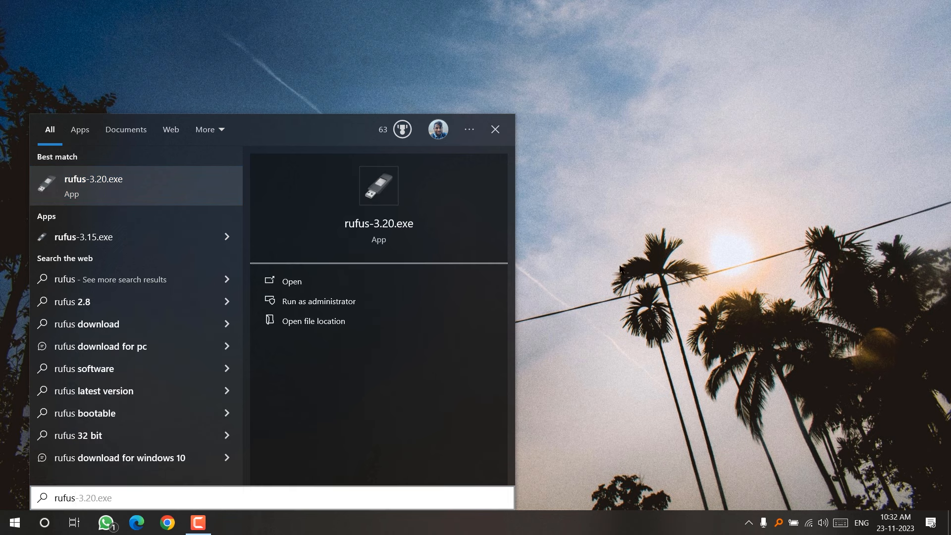
click(291, 282)
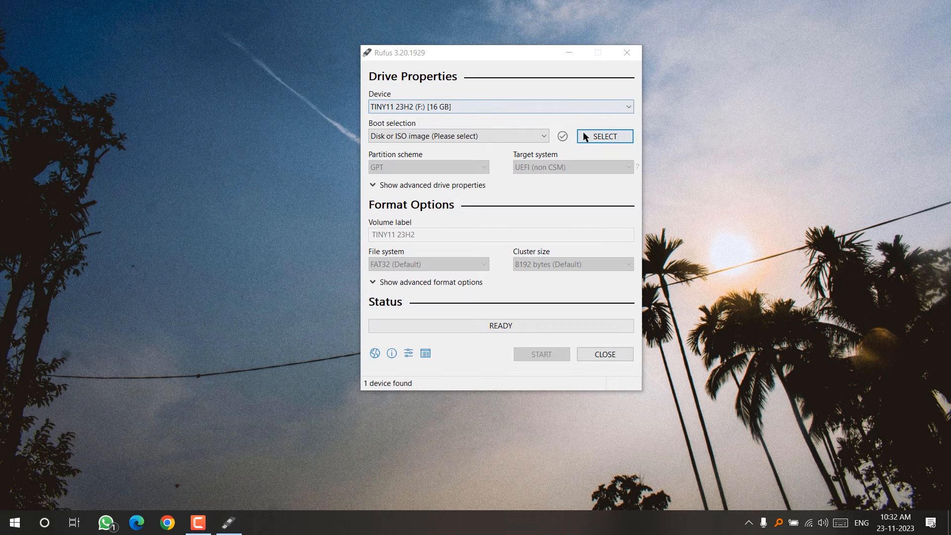
Step: Load D:\Softwares\Windows 11\tiny11 23H2 x64.iso for the TINY11 drive and start writing
click(604, 135)
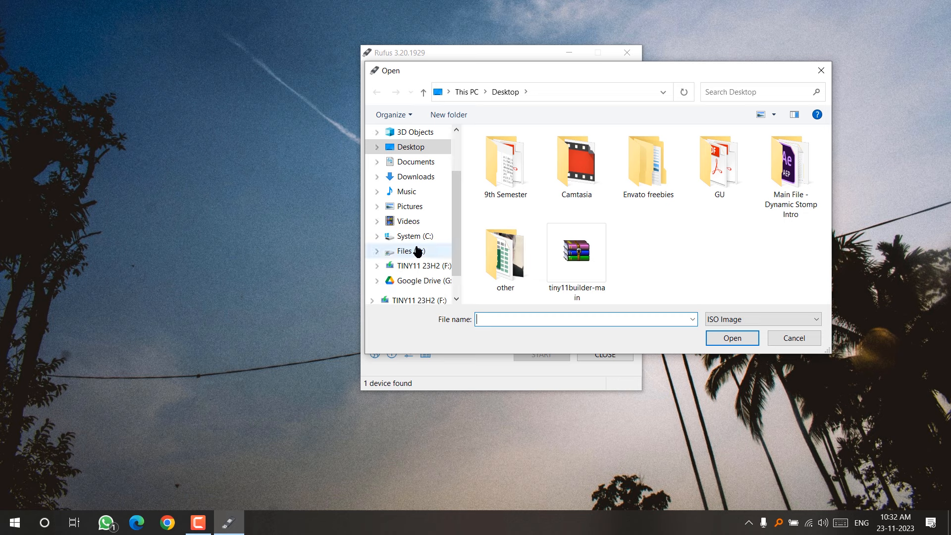
click(403, 250)
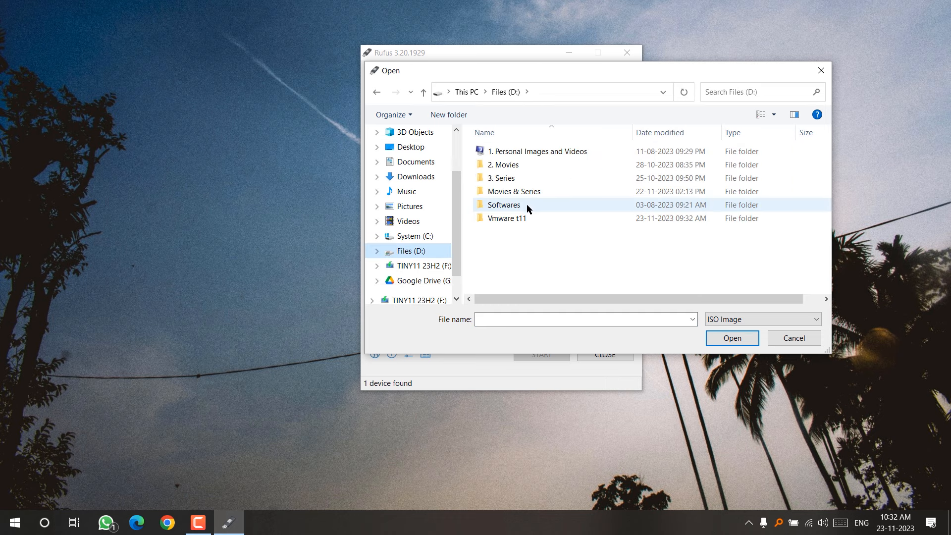
double_click(504, 204)
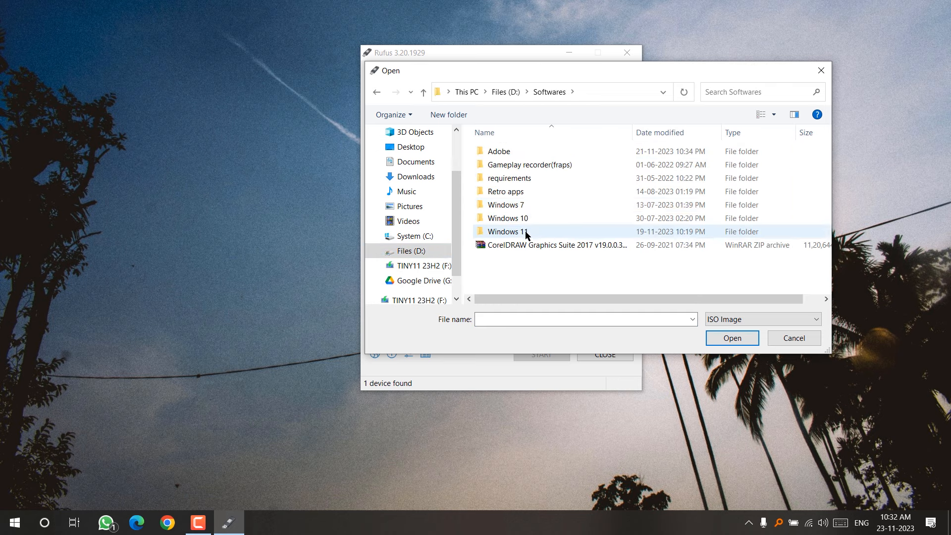
double_click(507, 231)
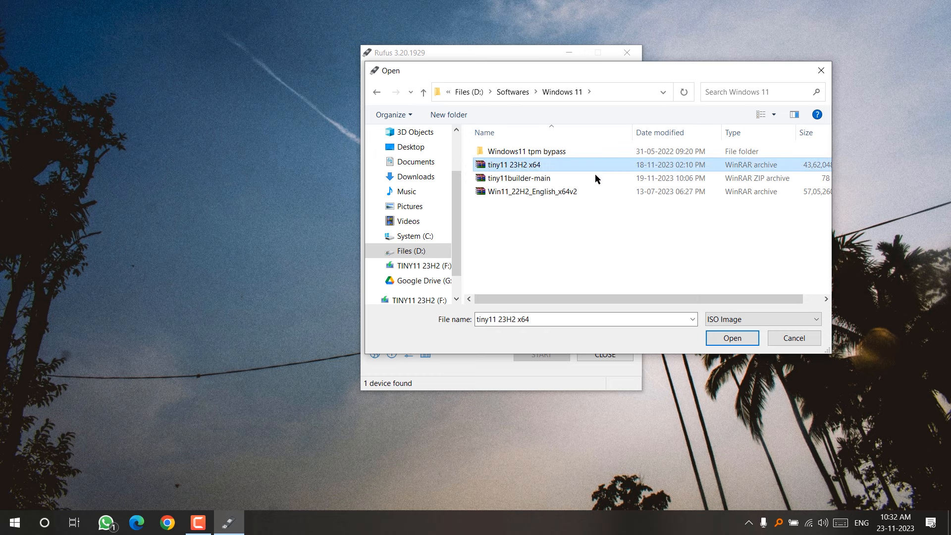
click(731, 338)
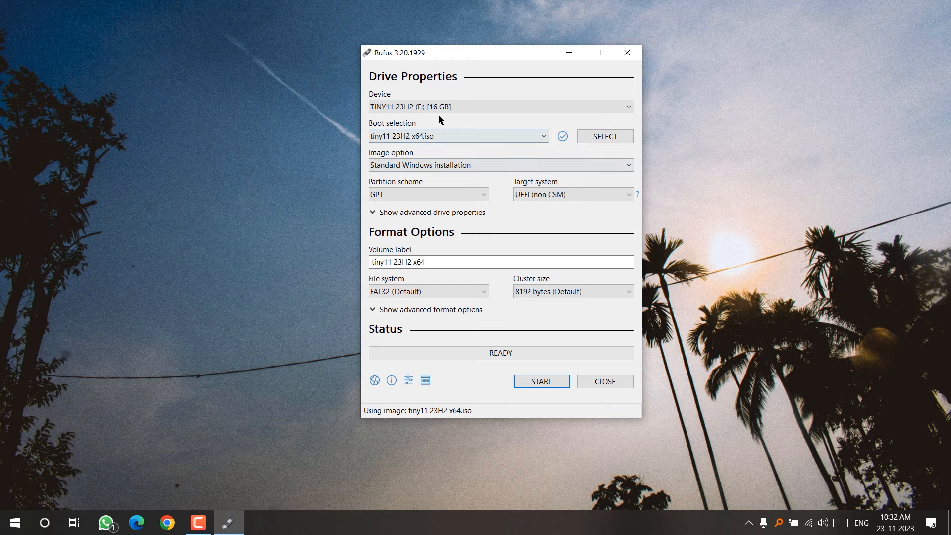
click(540, 381)
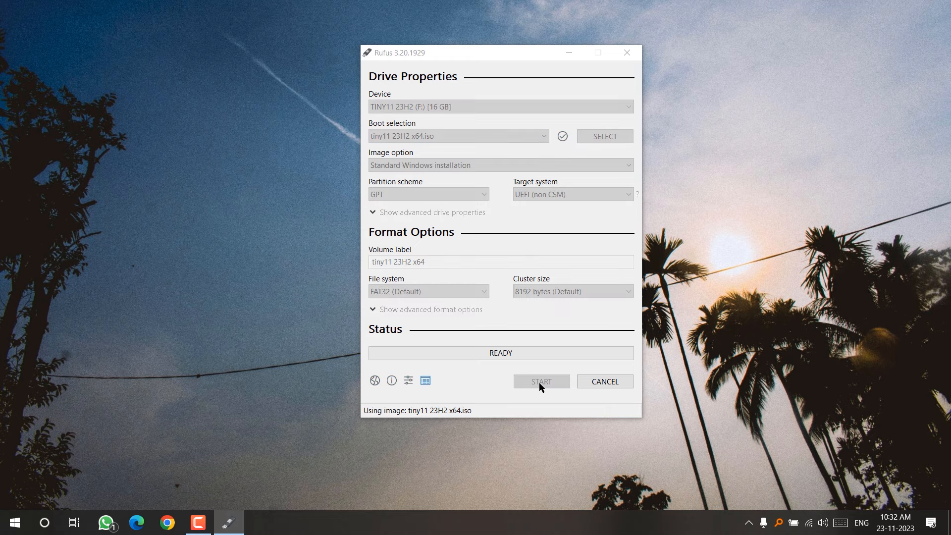
Step: Accept removing the RAM, Secure Boot, TPM and online-account requirements so copying proceeds
click(541, 381)
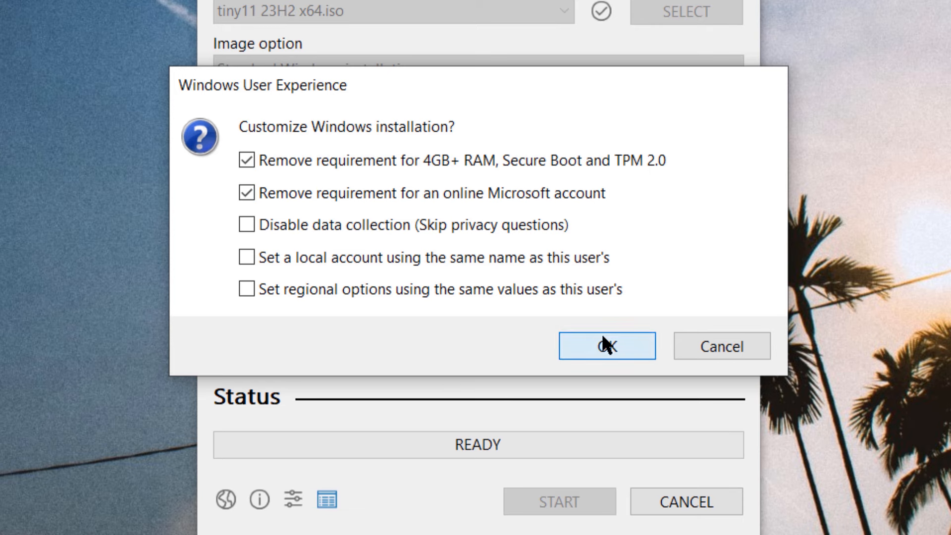
click(606, 345)
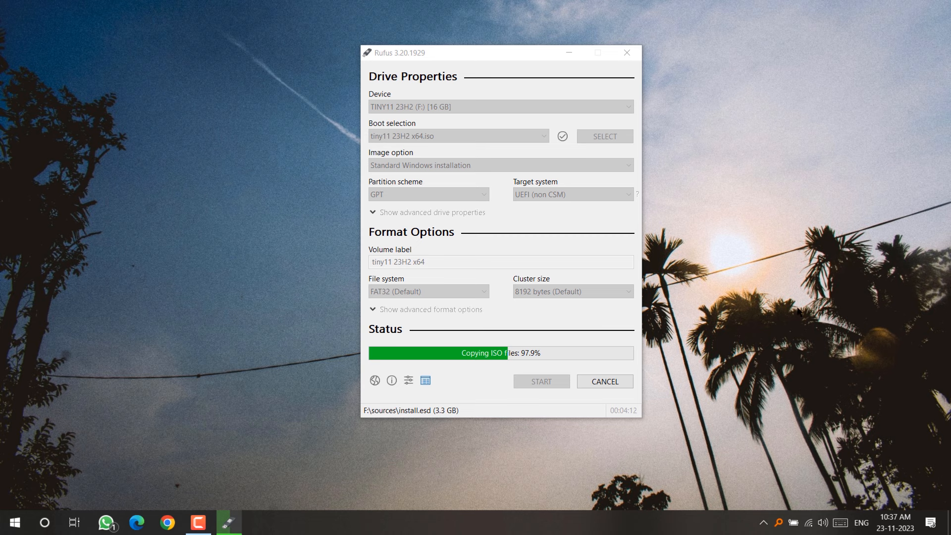
mouse_move(735, 192)
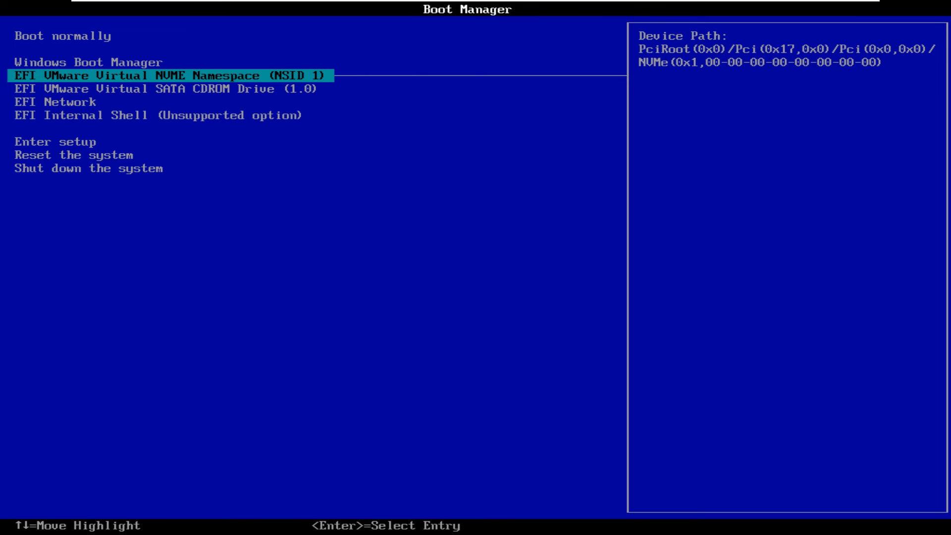
Step: Boot the VM from the installation media into Windows Setup's language screen
key(Down)
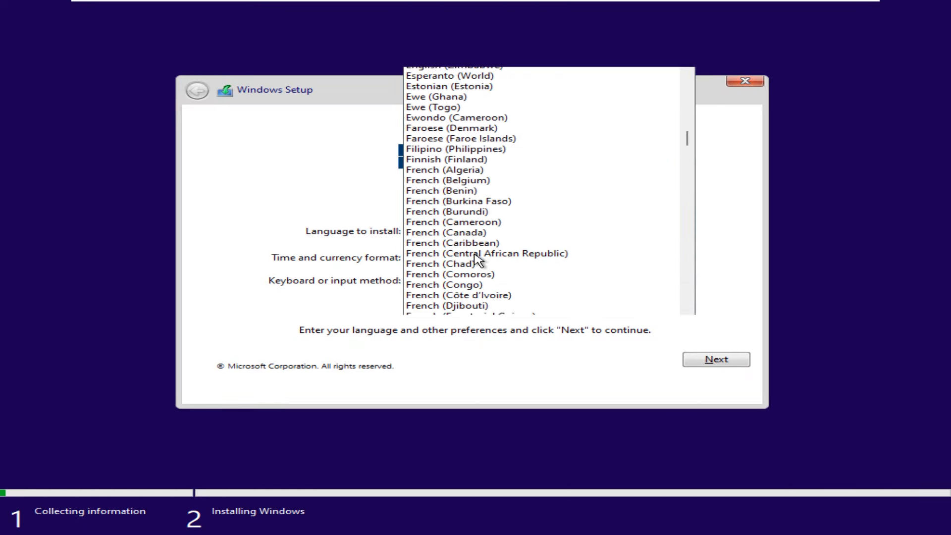
Step: Keep English (United States) as install language and accept the license terms
scroll(up, 3)
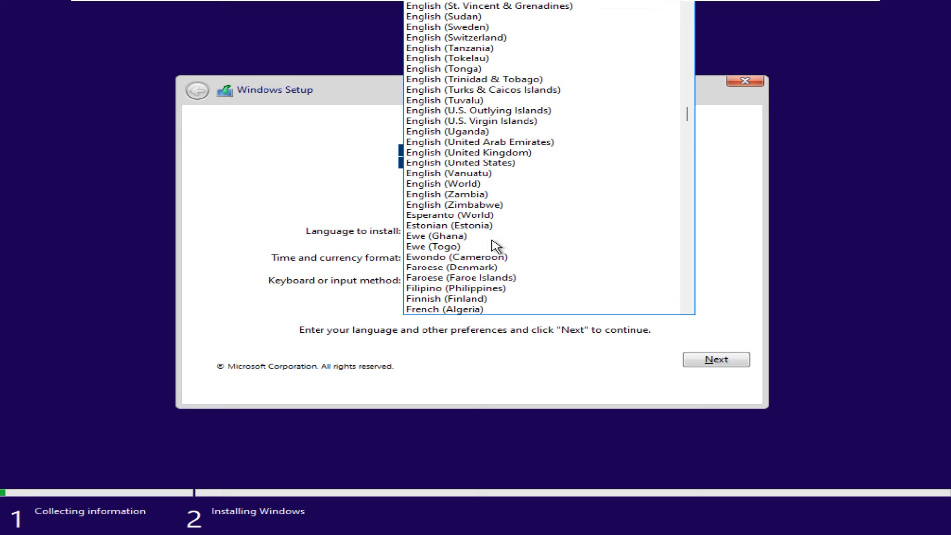
click(463, 163)
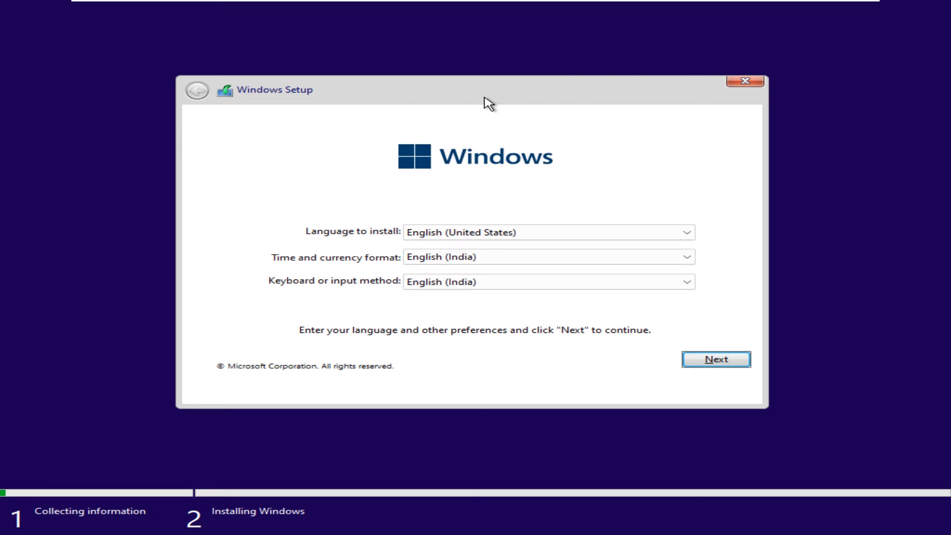
click(717, 359)
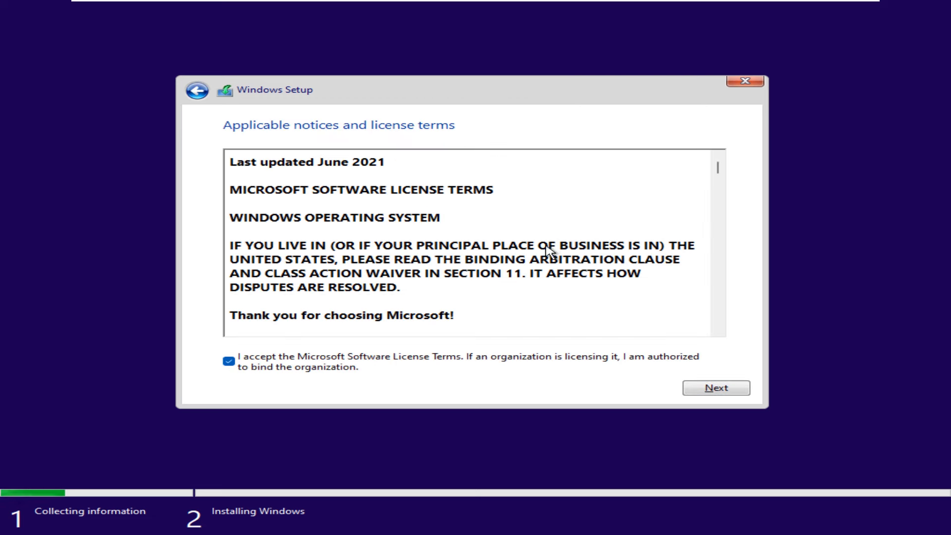
click(716, 388)
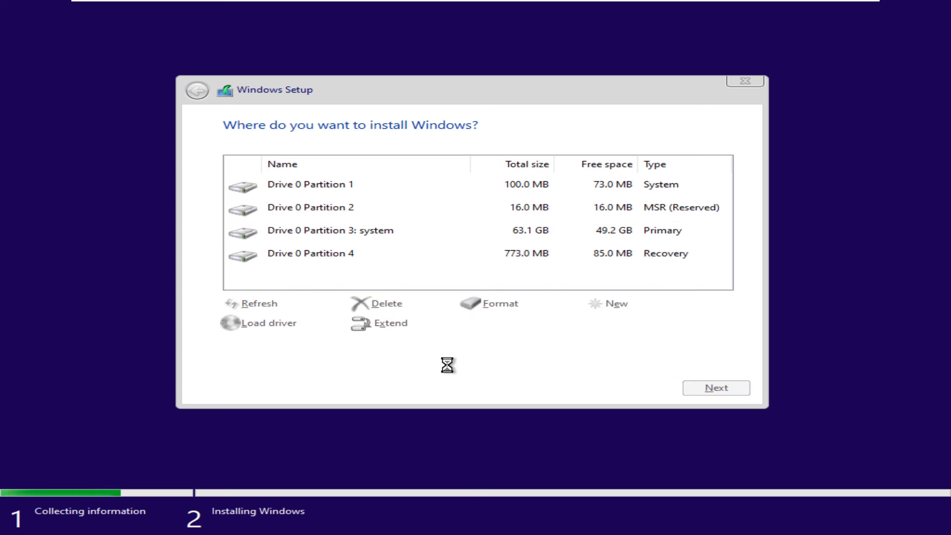
Step: Delete all existing partitions and install Windows onto the 64.0 GB unallocated space
click(330, 230)
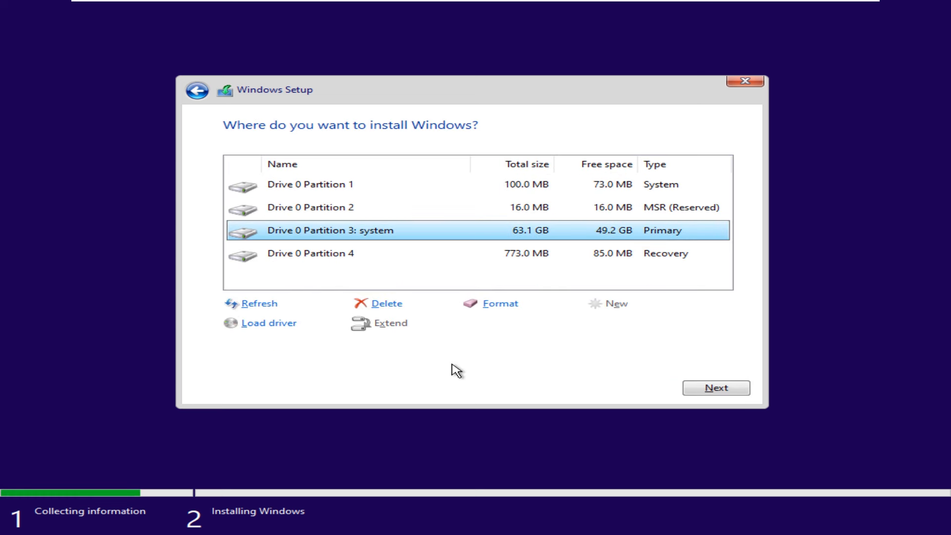
mouse_move(451, 283)
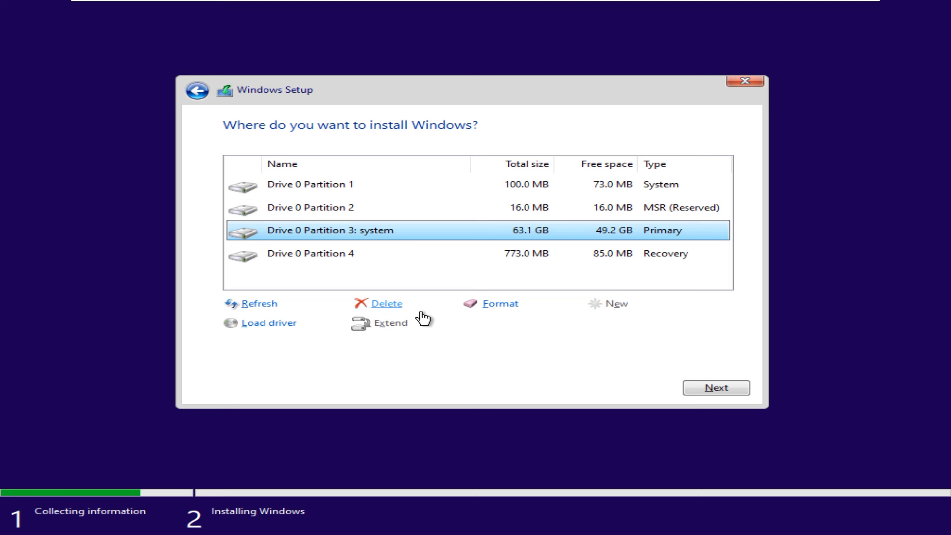
click(386, 304)
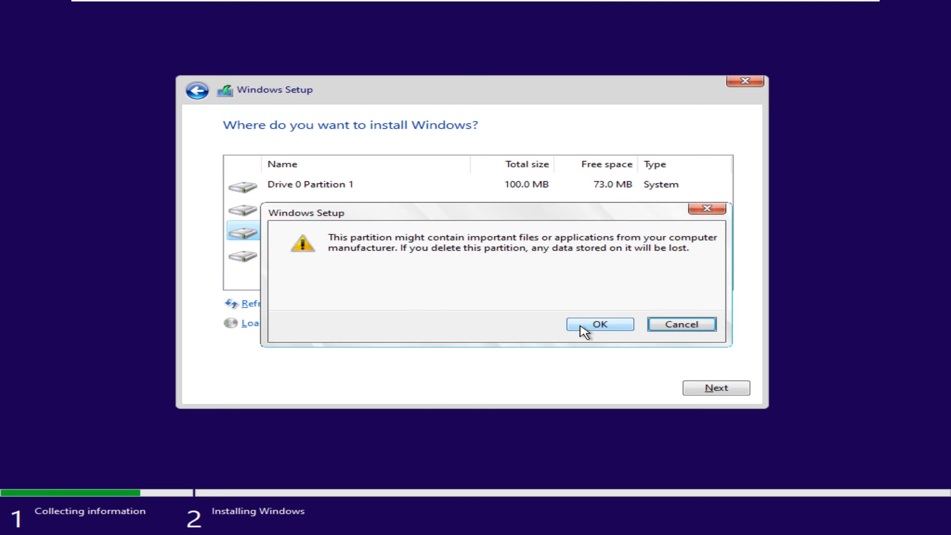
click(600, 324)
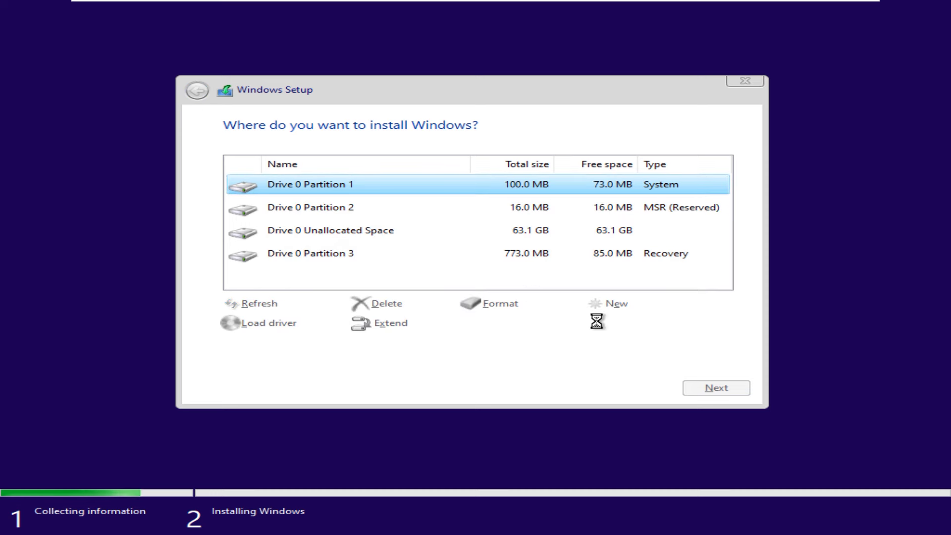
click(386, 303)
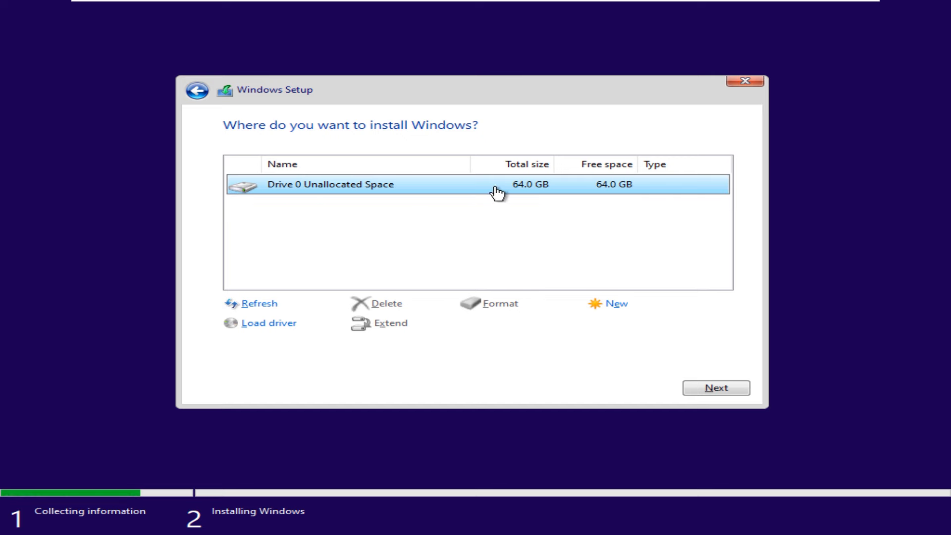
click(716, 388)
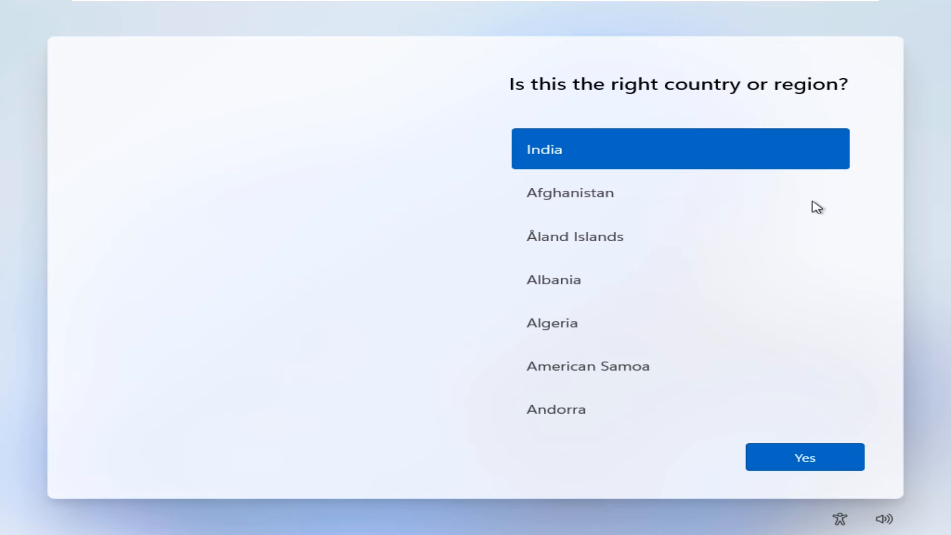
Step: Confirm India as region, finish setup and open This PC from the tiny11 desktop
click(805, 457)
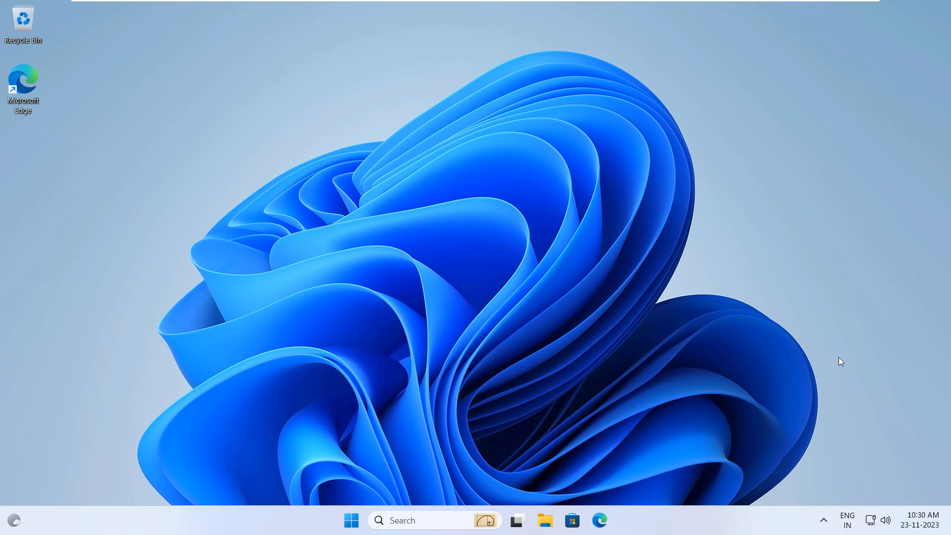
click(351, 520)
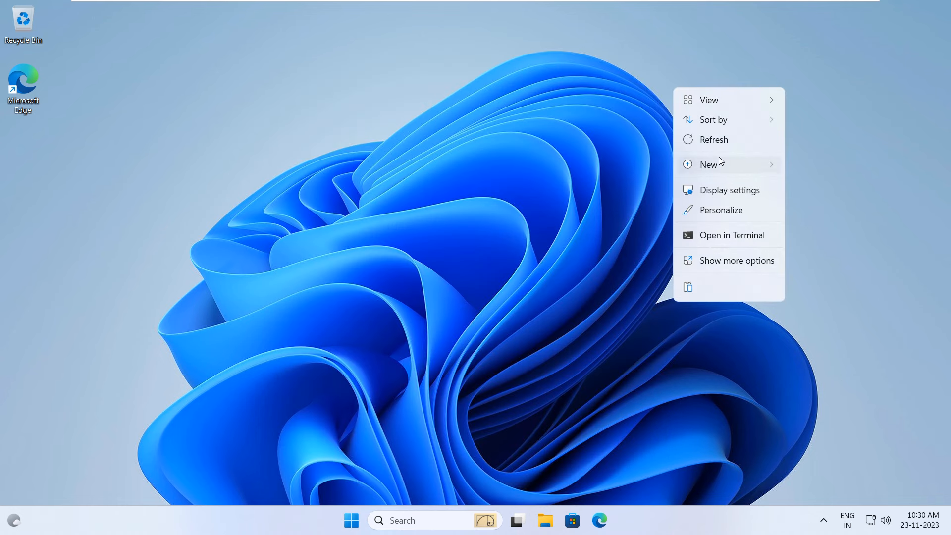
click(695, 201)
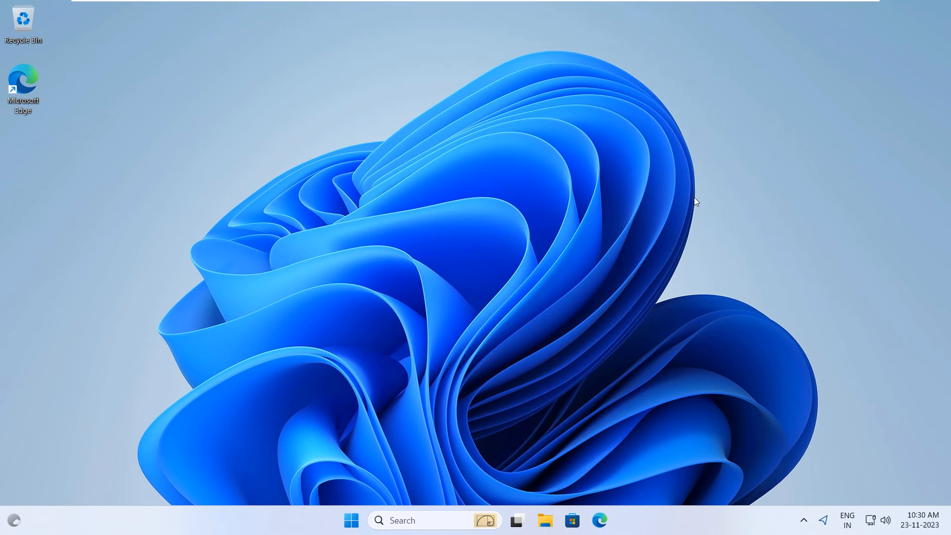
click(545, 521)
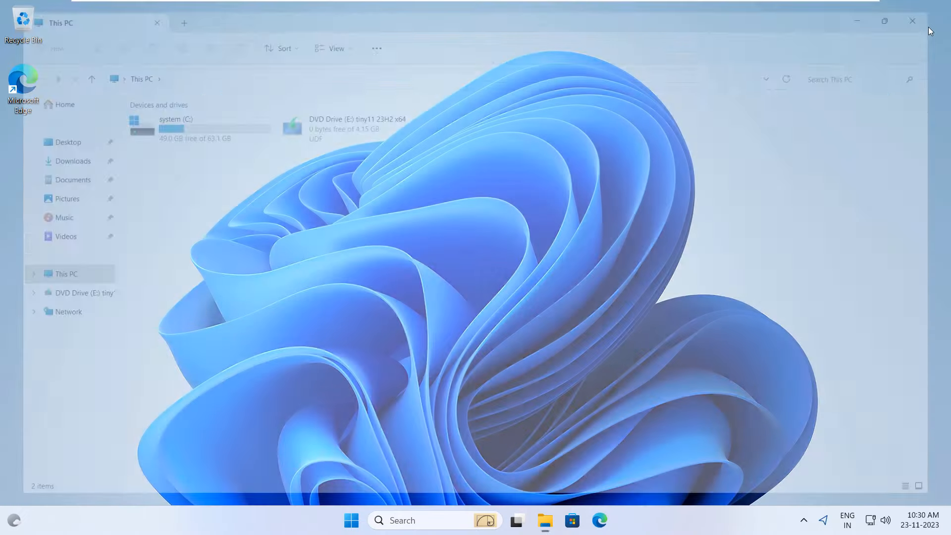
Step: Review the short All apps list in the tiny11 Start menu
click(351, 520)
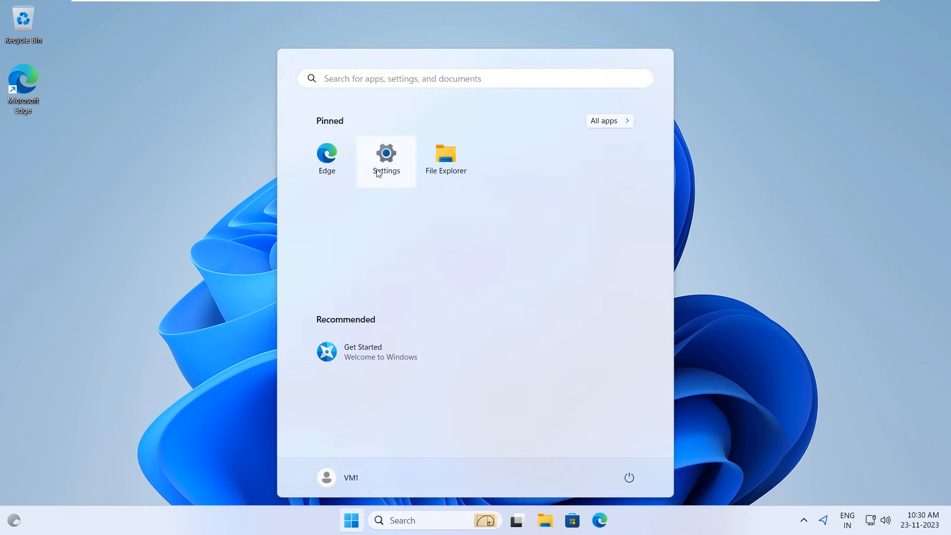
click(611, 120)
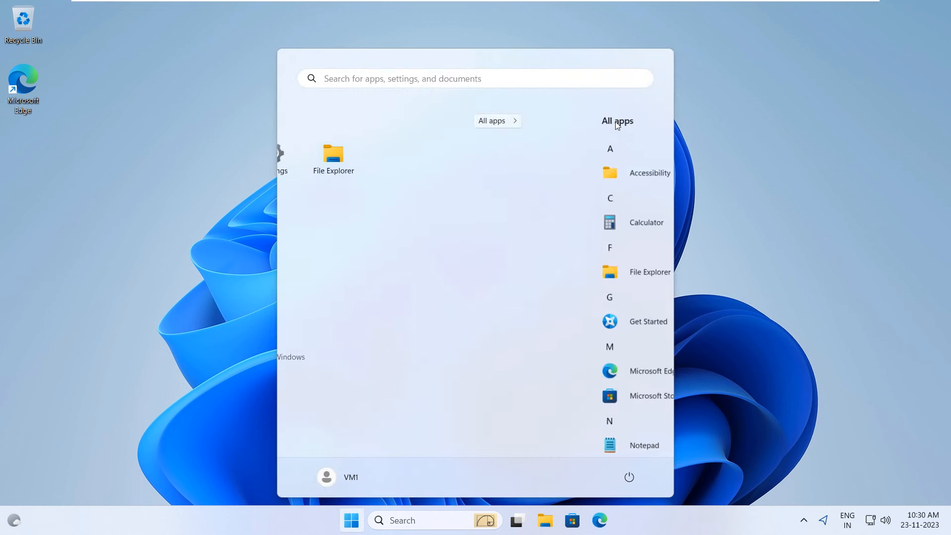
scroll(down, 3)
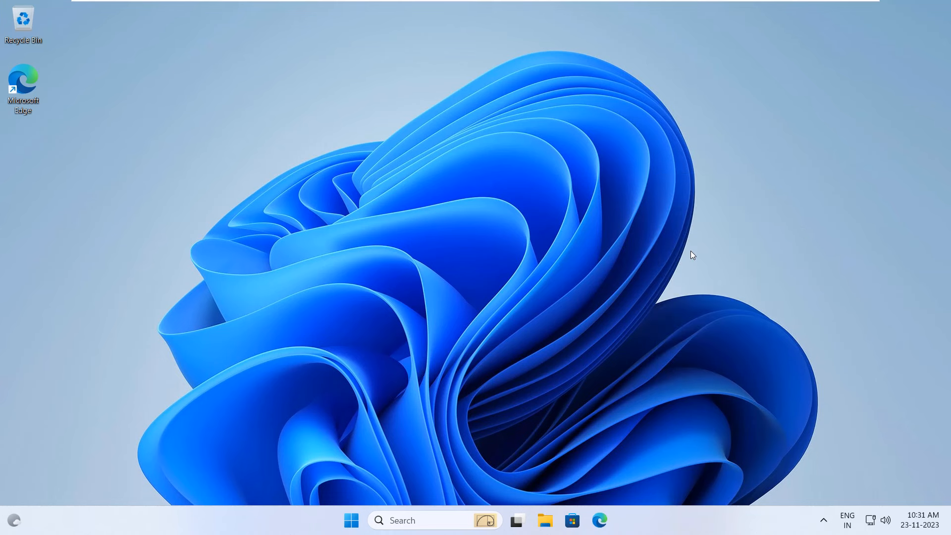
Step: Shut down the virtual machine from the Start menu power options
click(351, 521)
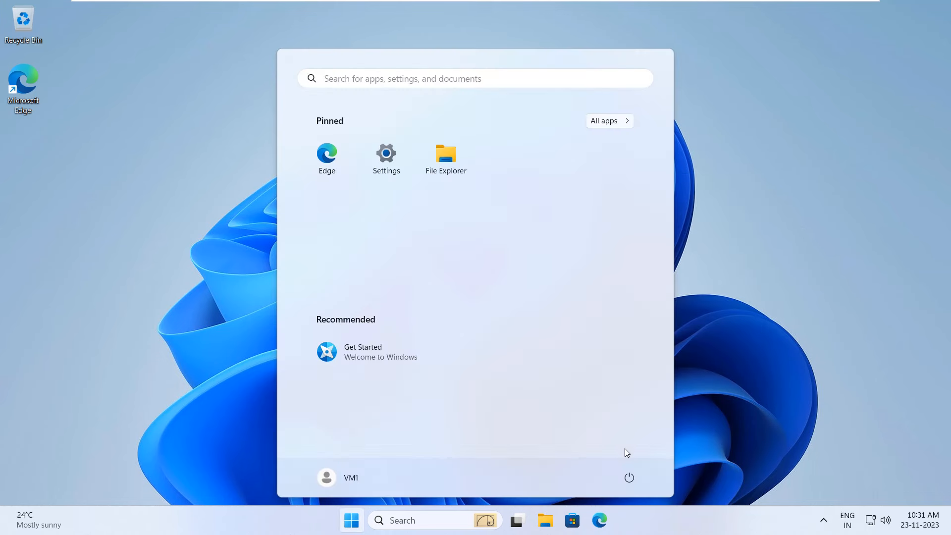
click(628, 478)
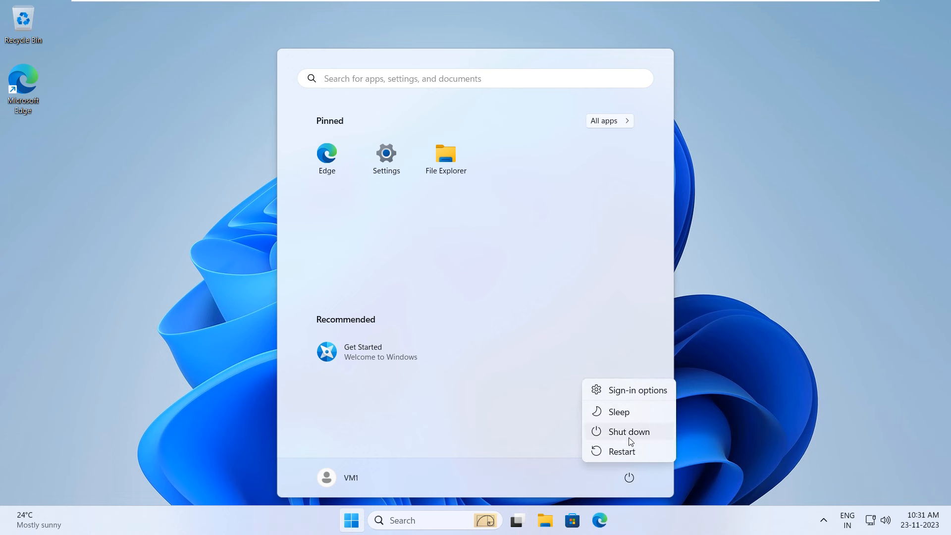
mouse_move(632, 439)
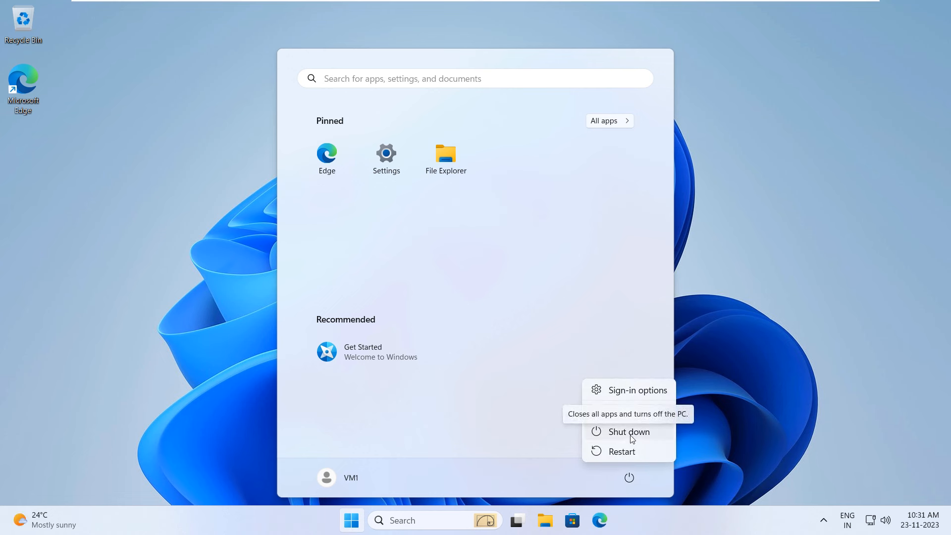
click(629, 432)
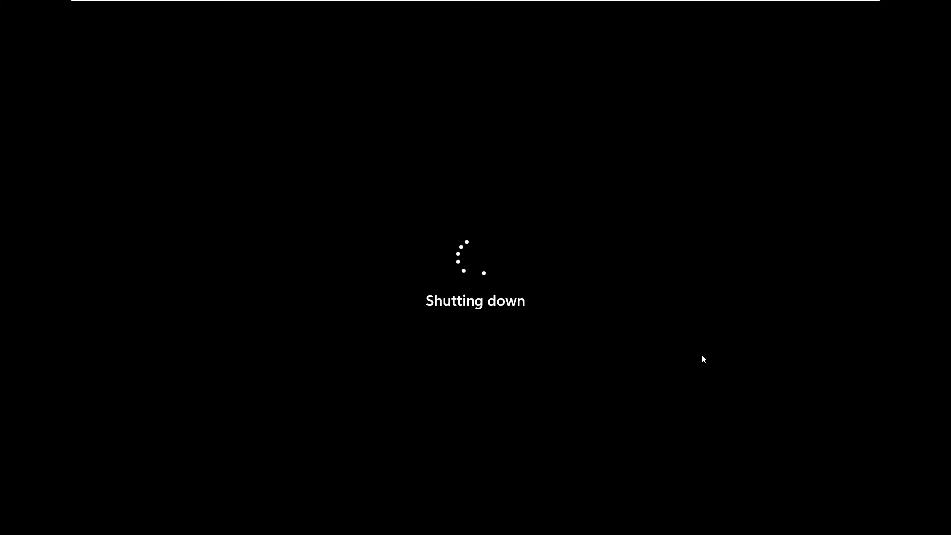